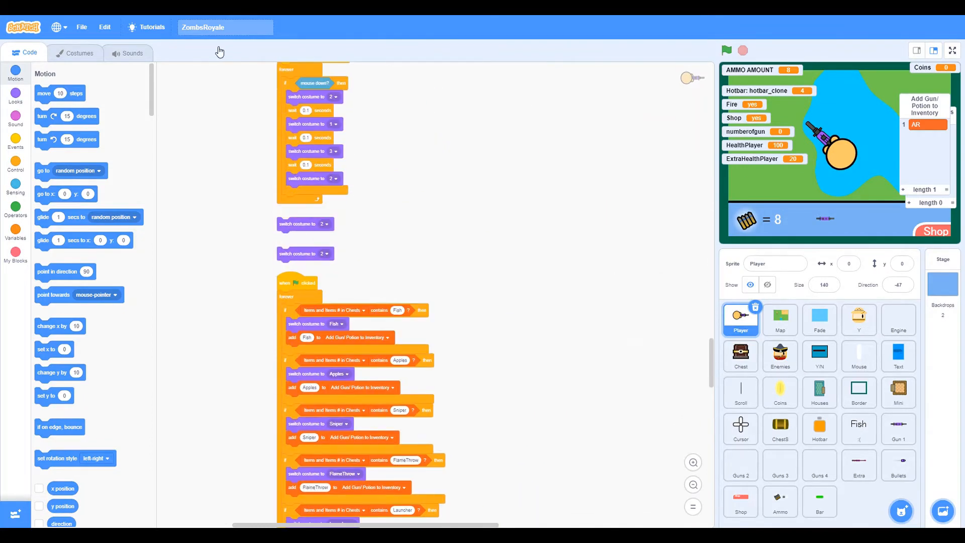
Step: Start ZombsRoyale full screen and play until the inventory holds AR, AR, Sniper at the forest screen
{"action": "left_click", "coordinate": [952, 50]}
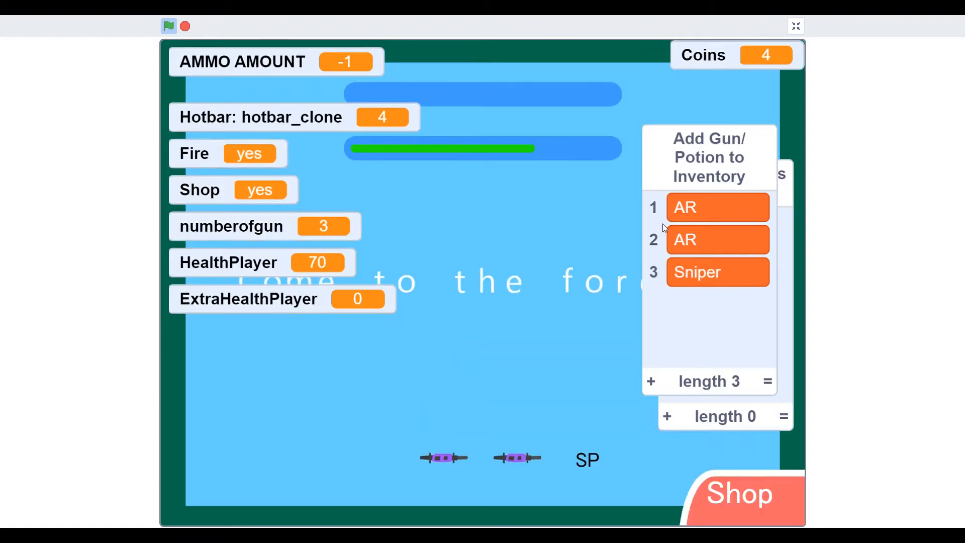
Step: Leave full screen and convert the Chest sprite's costume to a vector image
{"action": "left_click", "coordinate": [794, 26]}
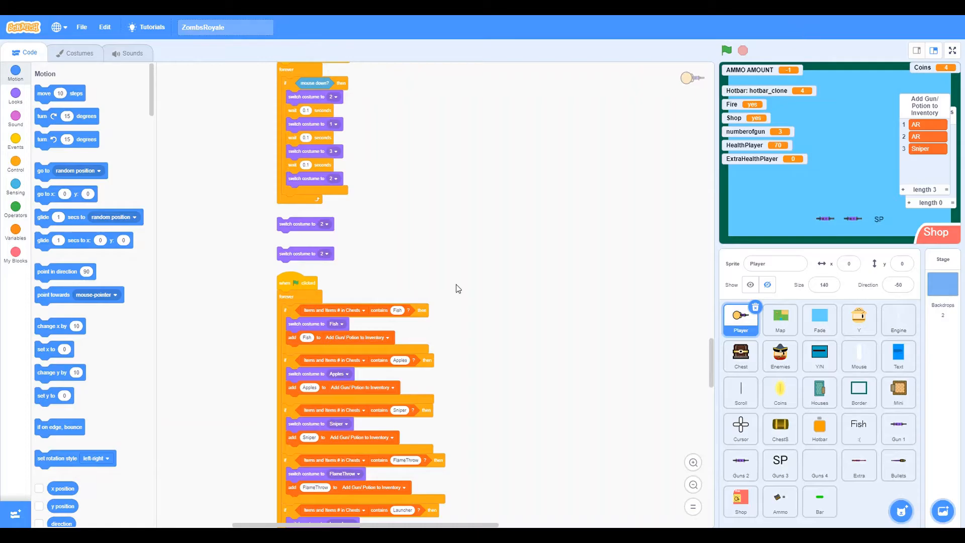
{"action": "left_click", "coordinate": [741, 356]}
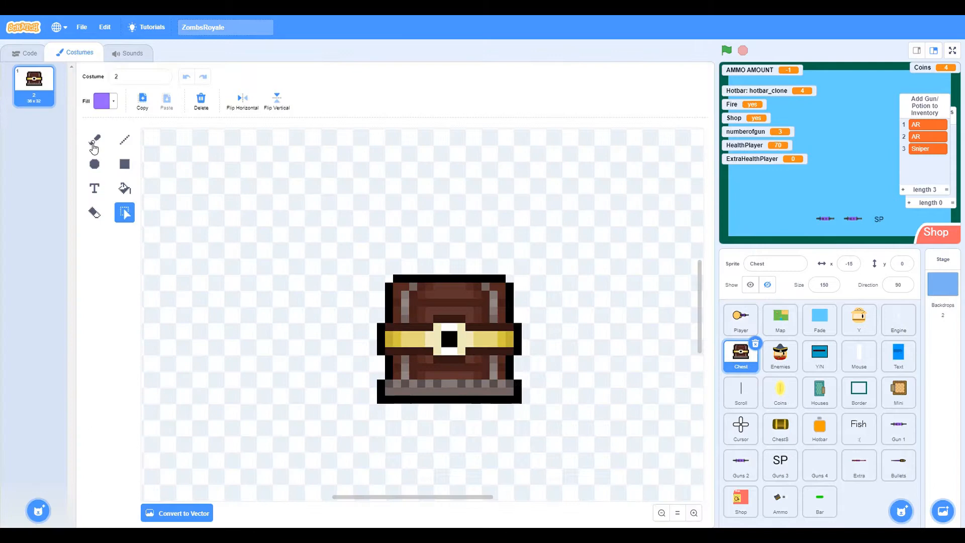
{"action": "left_click", "coordinate": [182, 513]}
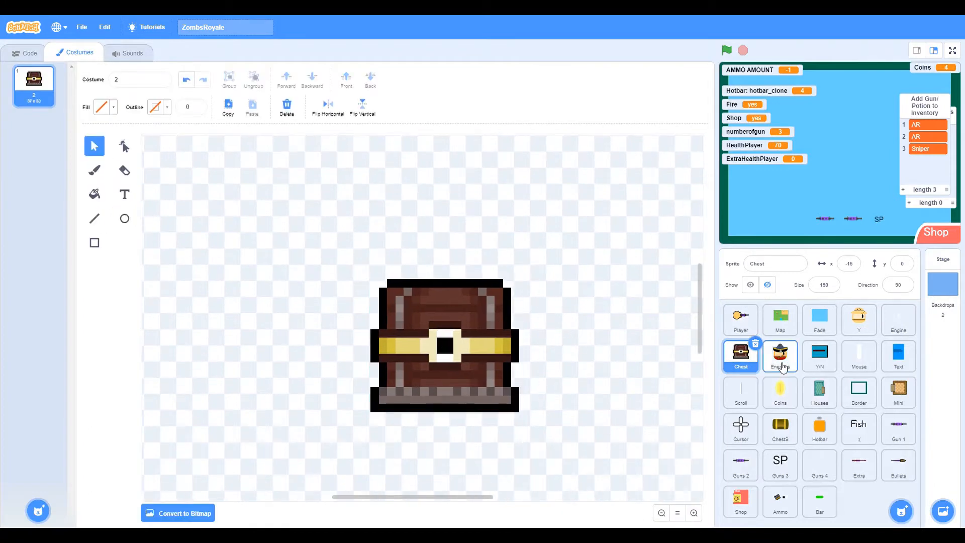
Step: Look over the Enemies, Cursor and Shop sprites, including the Shop costumes
{"action": "left_click", "coordinate": [780, 356]}
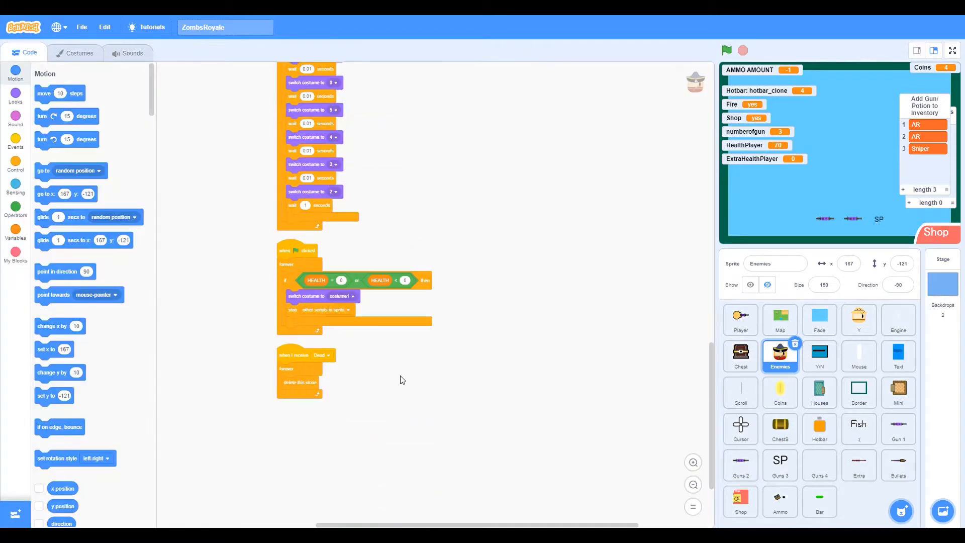
{"action": "left_click", "coordinate": [741, 428]}
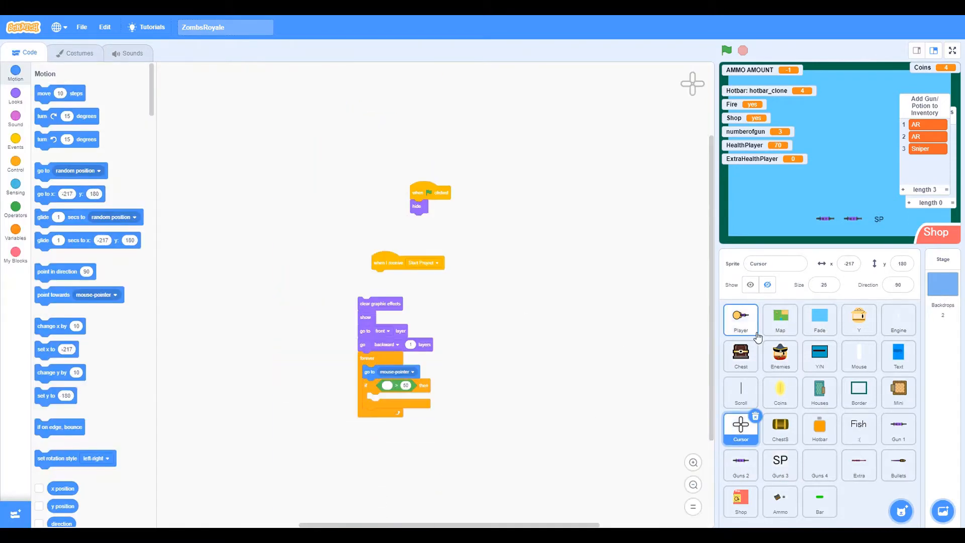
{"action": "left_click", "coordinate": [740, 318]}
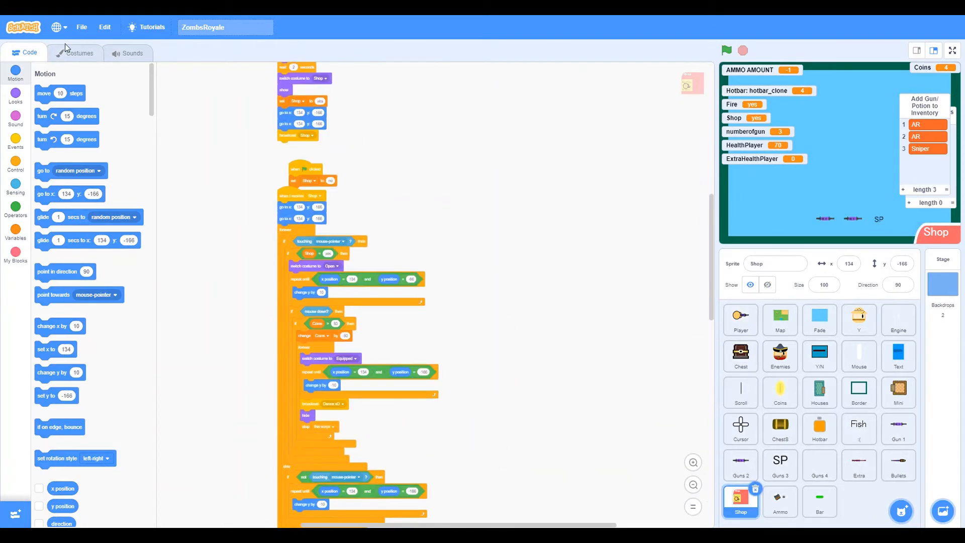
{"action": "left_click", "coordinate": [79, 52]}
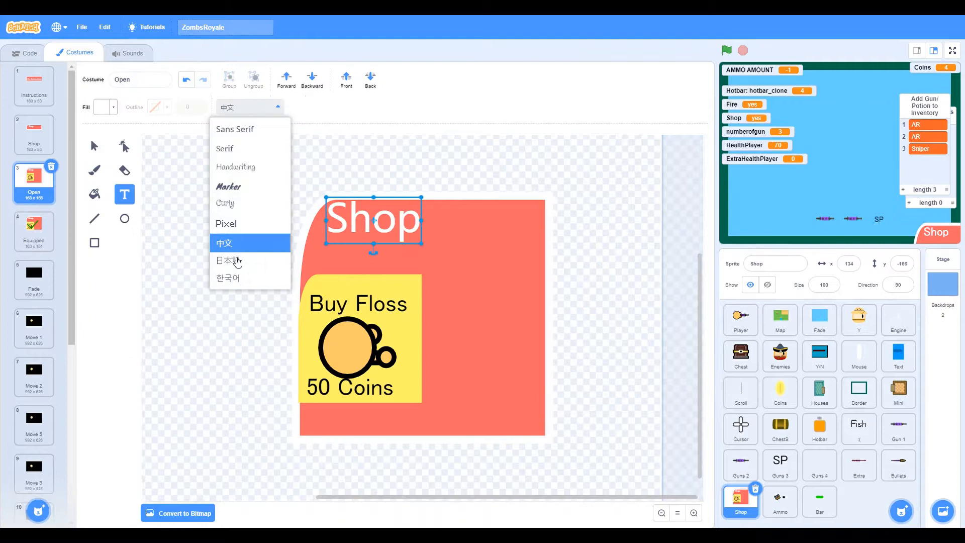
Step: Return to the Player sprite's inventory and key-press scripts in the Code area
{"action": "left_click", "coordinate": [227, 277]}
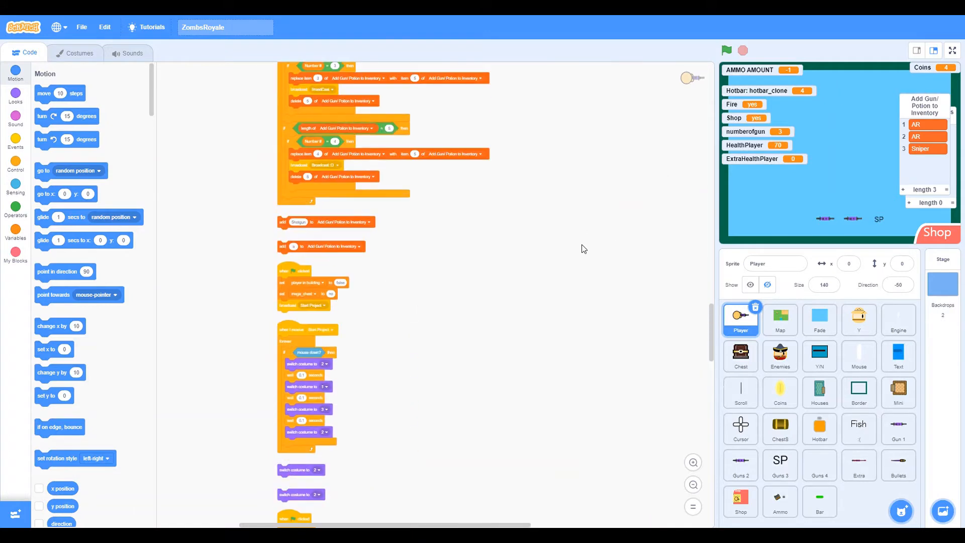
{"action": "scroll", "scroll_direction": "down", "scroll_amount": 3}
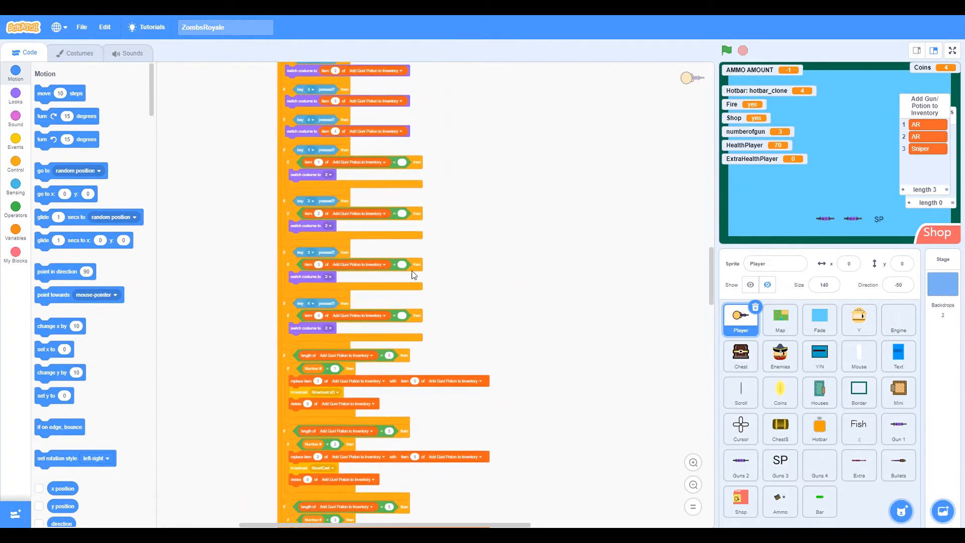
{"action": "left_click", "coordinate": [727, 50]}
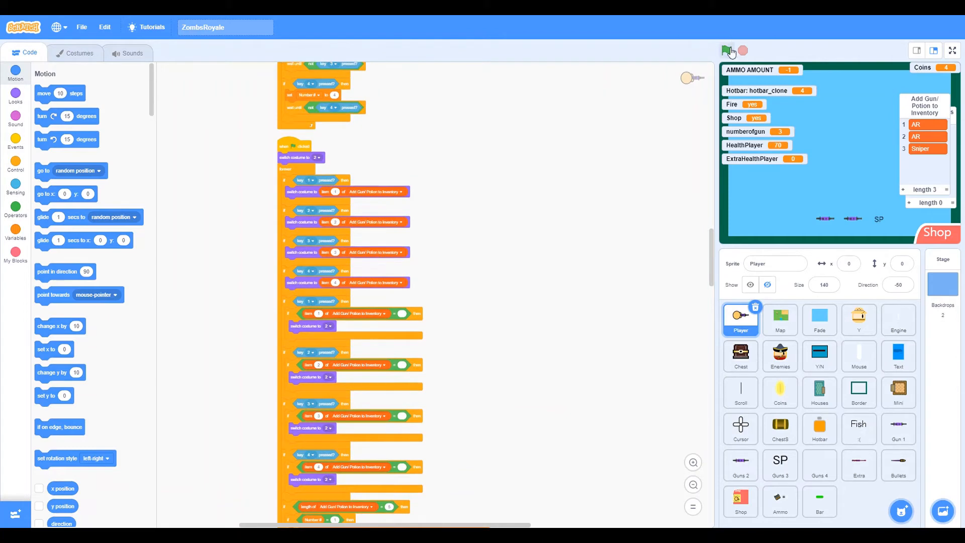
Step: Run the game in the small stage and walk the player over the grass map into the forest
{"action": "left_click", "coordinate": [725, 51]}
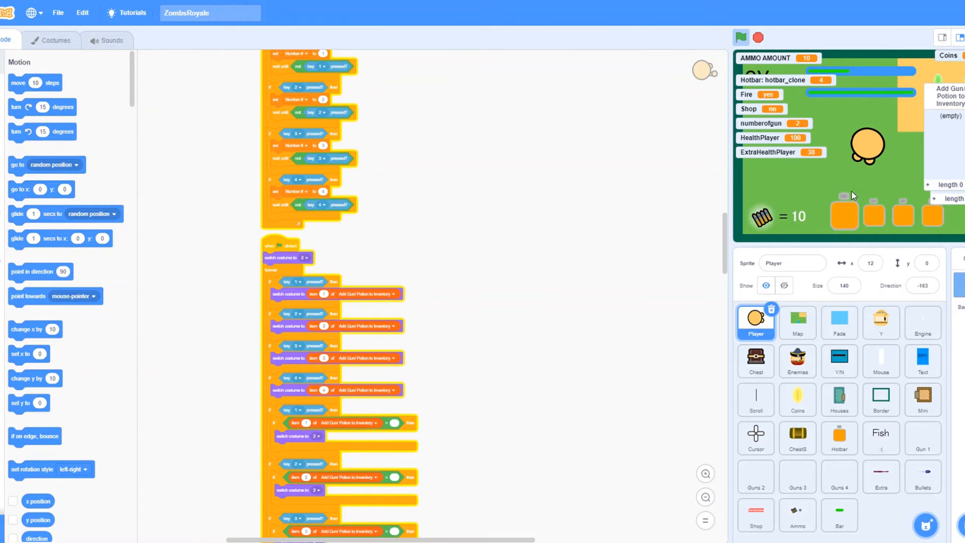
{"action": "key", "text": "z"}
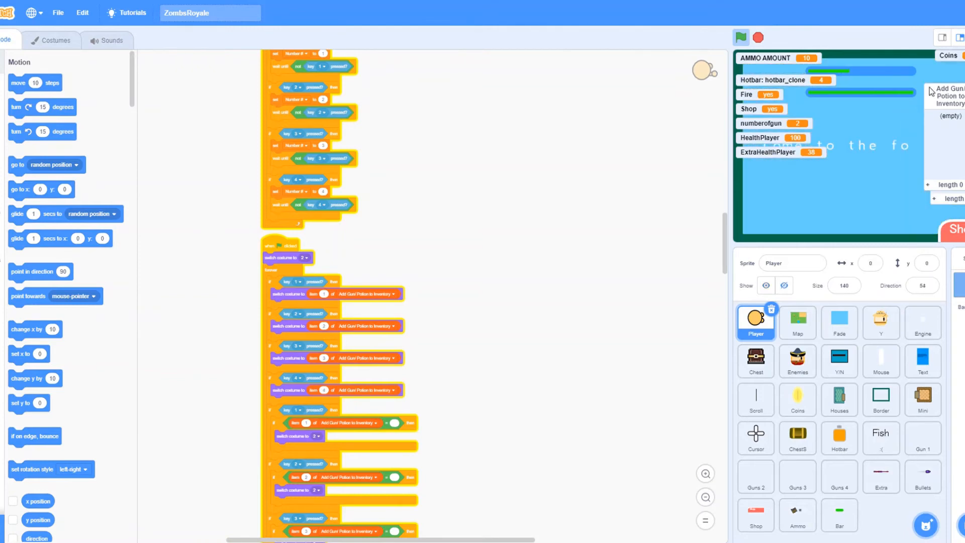
Step: Restart the game, view the enemies warning full screen, then keep playing on the grass map in the small stage
{"action": "left_click", "coordinate": [740, 37]}
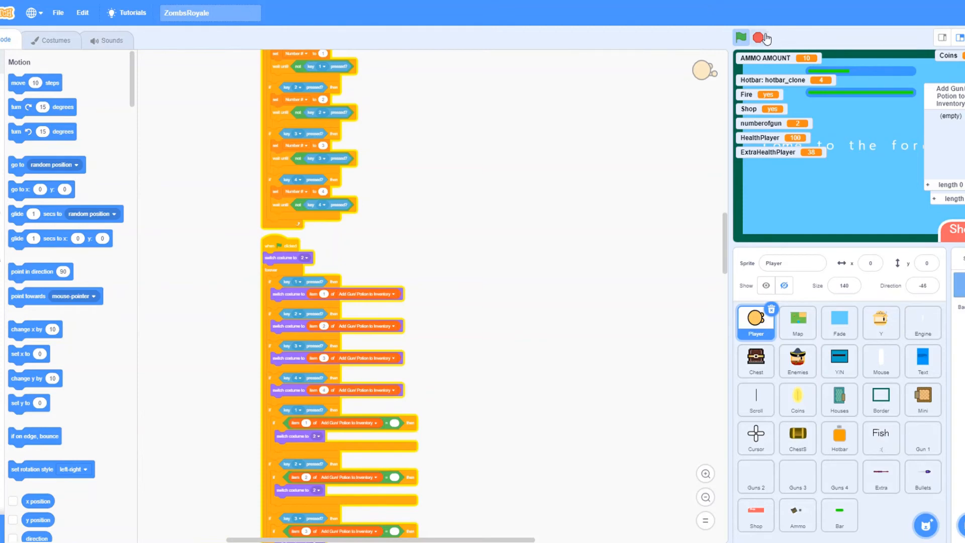
{"action": "left_click", "coordinate": [740, 38]}
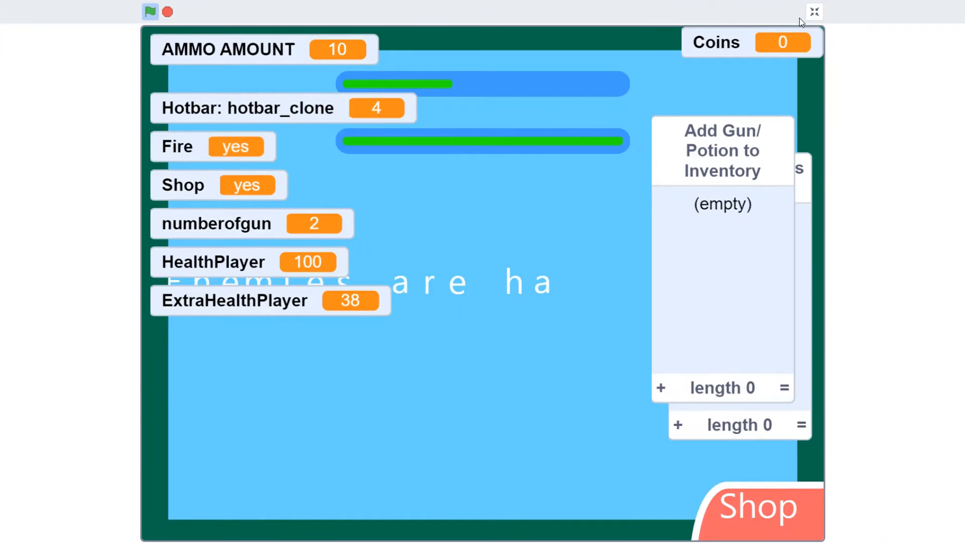
{"action": "left_click", "coordinate": [813, 11]}
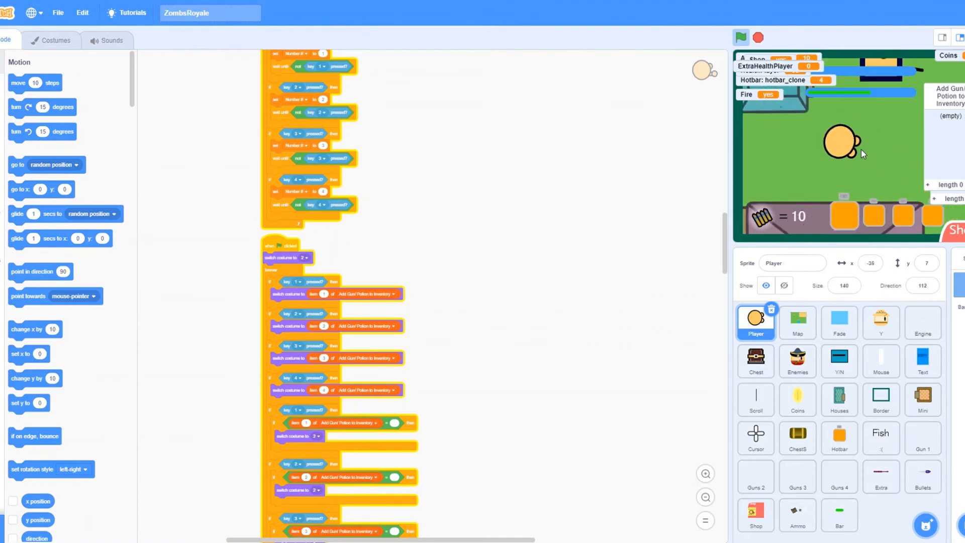
{"action": "left_click", "coordinate": [796, 438]}
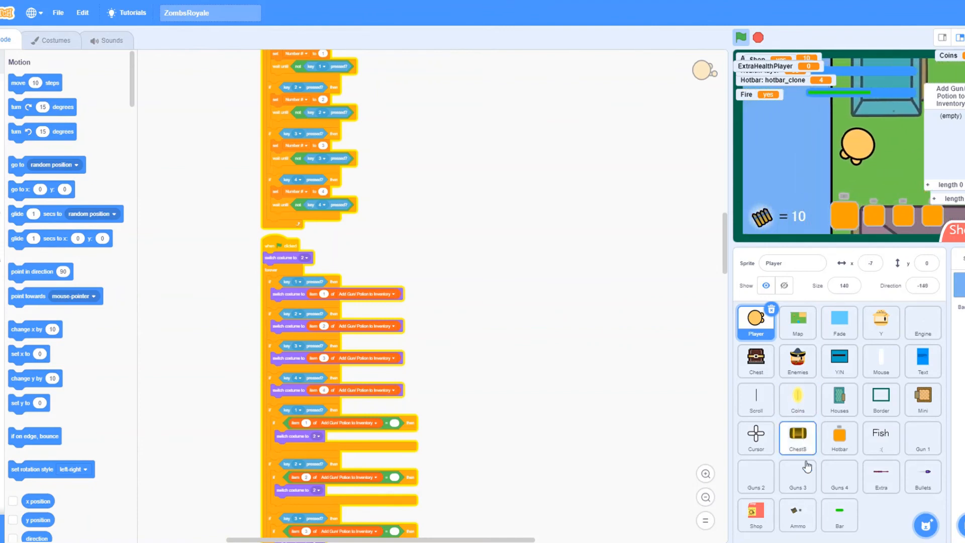